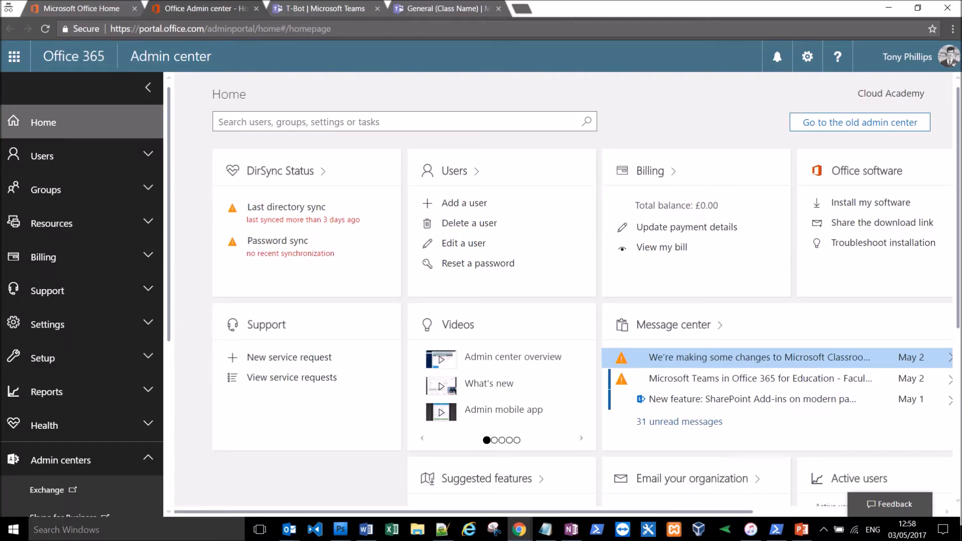
{"action": "mouse_move", "coordinate": [736, 387]}
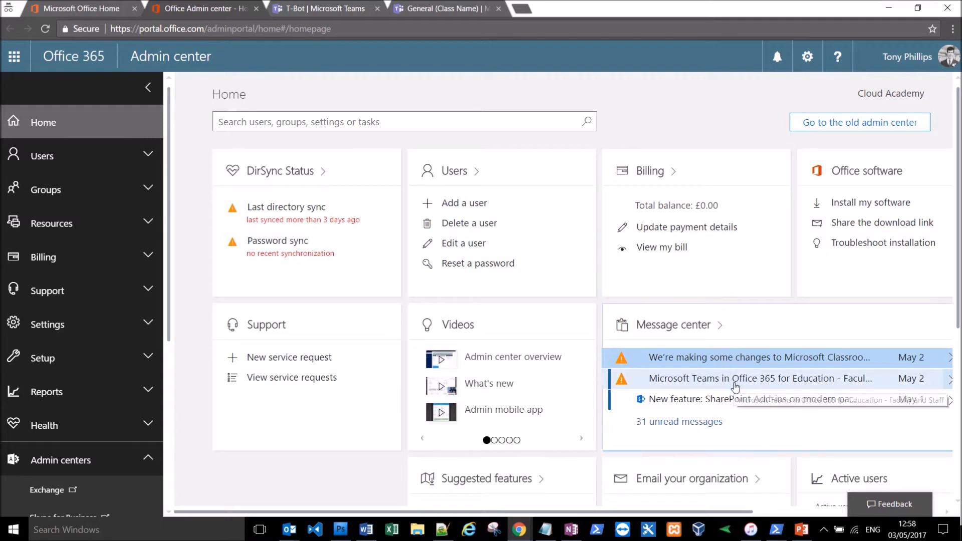
{"action": "mouse_move", "coordinate": [735, 382]}
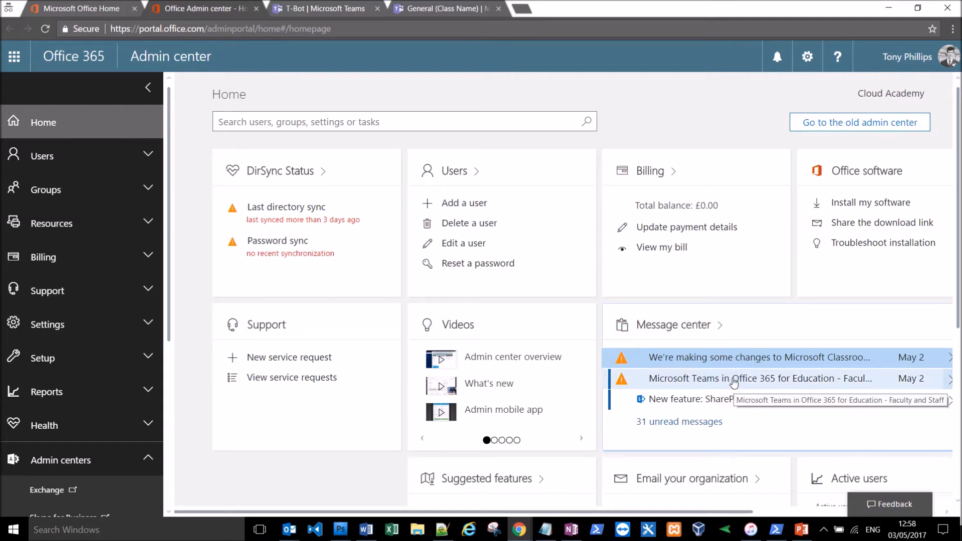
Read the Microsoft Teams for Education – Faculty and Staff notice through to its preparation guidance
{"action": "left_click", "coordinate": [754, 379]}
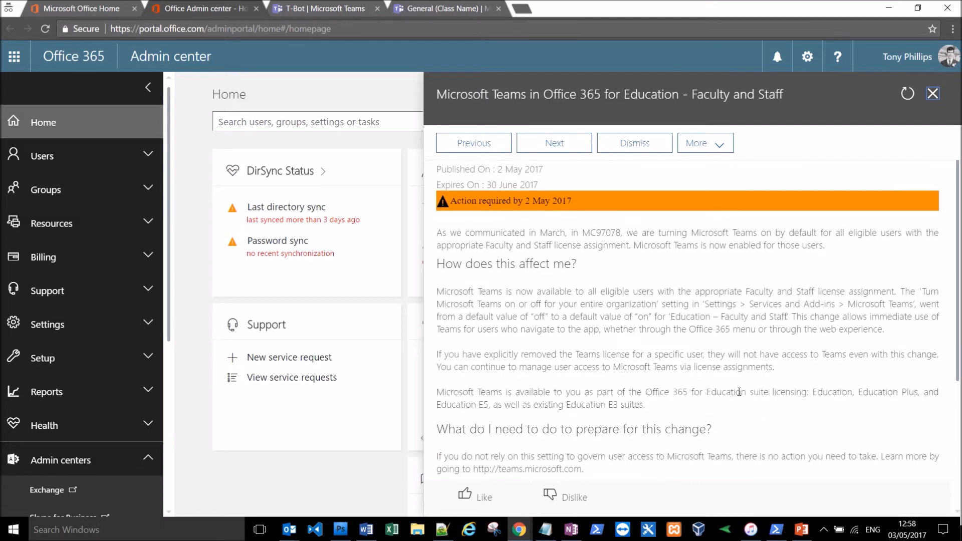
{"action": "scroll", "scroll_direction": "down", "scroll_amount": 3}
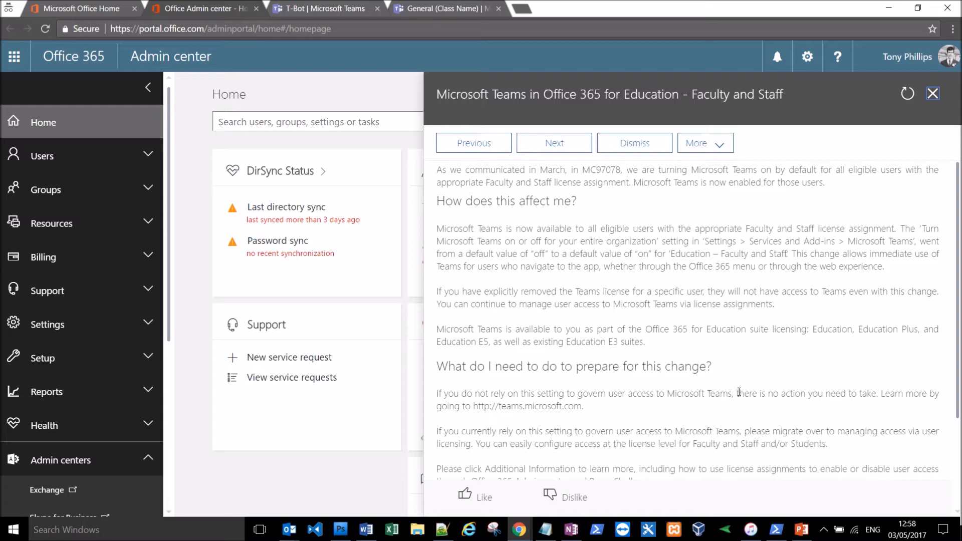
{"action": "scroll", "scroll_direction": "down", "scroll_amount": 3}
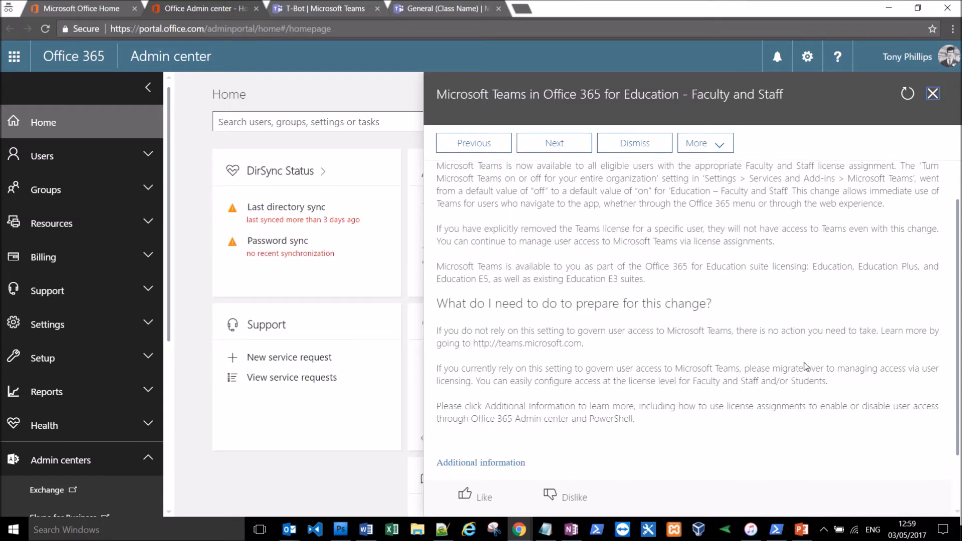
{"action": "mouse_move", "coordinate": [863, 350]}
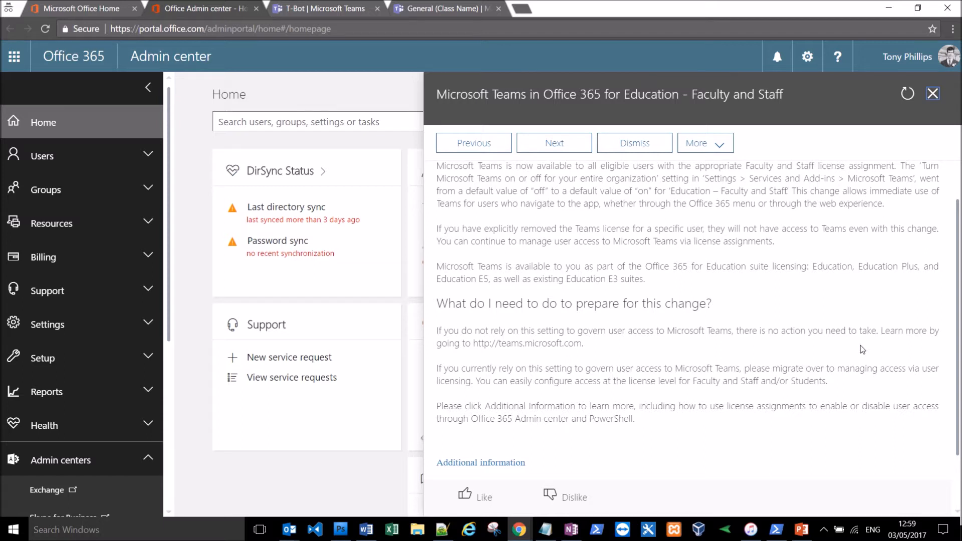
{"action": "mouse_move", "coordinate": [951, 120]}
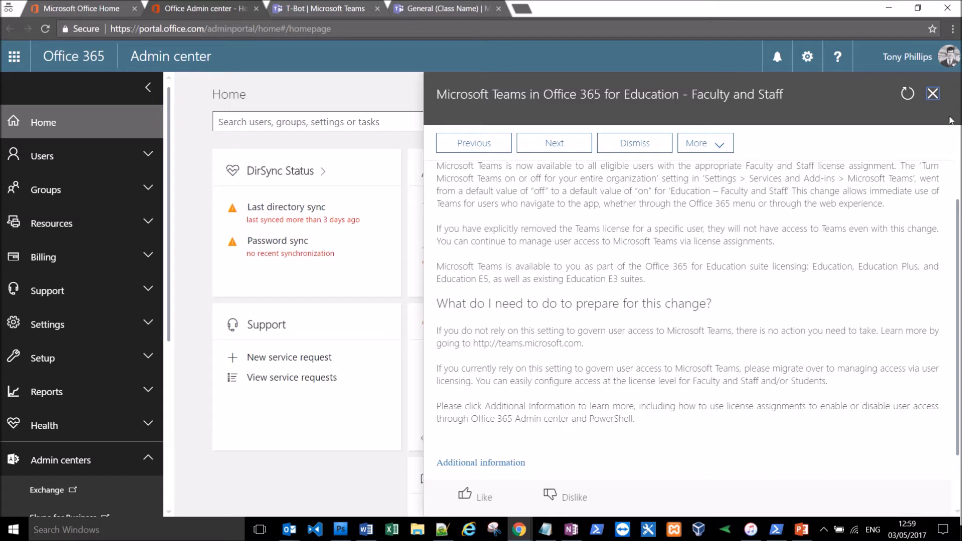
Close the Teams notice and read the Microsoft Classroom Preview change notice instead
{"action": "left_click", "coordinate": [932, 93]}
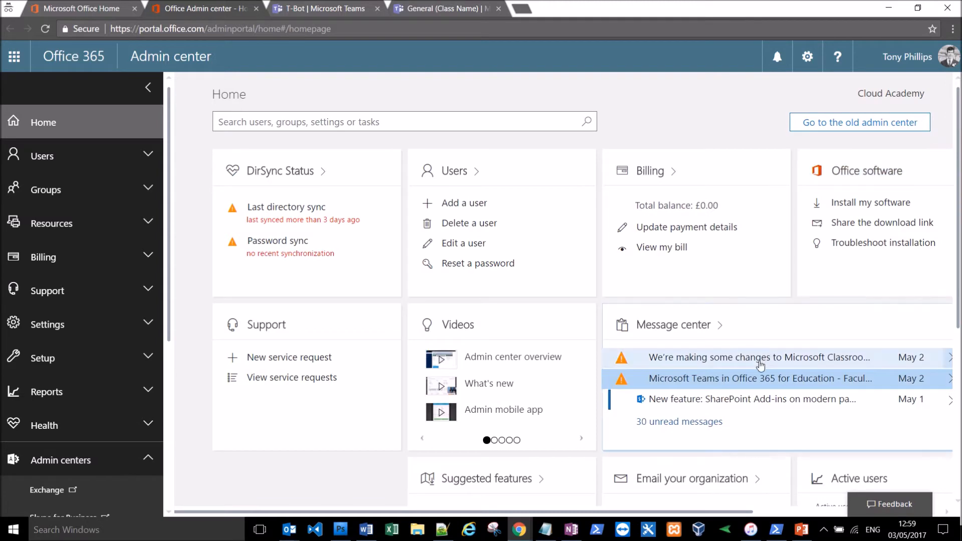
{"action": "left_click", "coordinate": [759, 357]}
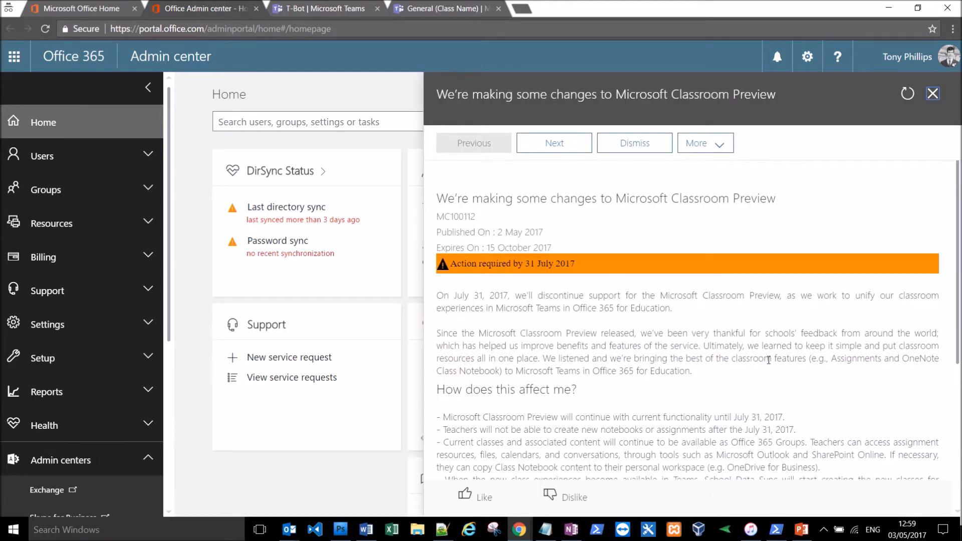
{"action": "scroll", "scroll_direction": "down", "scroll_amount": 3}
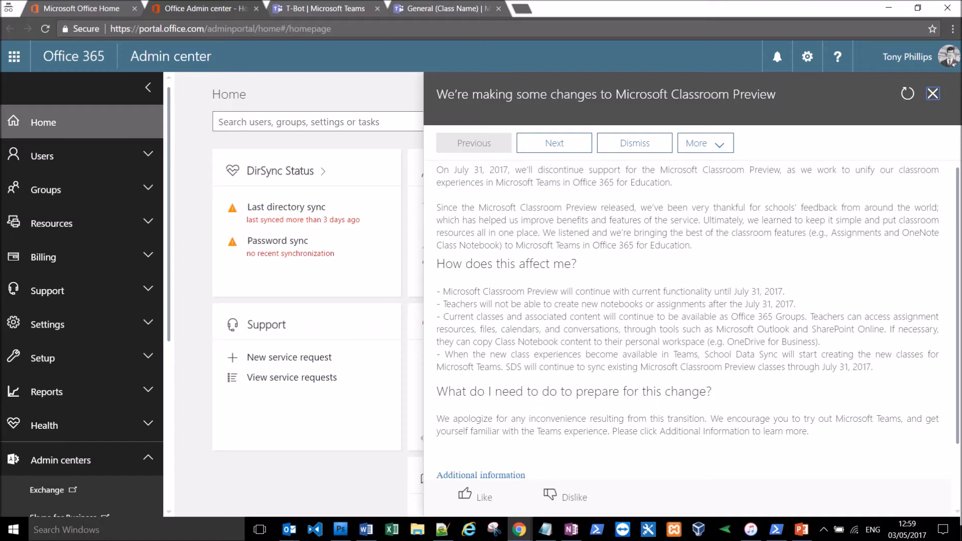
{"action": "mouse_move", "coordinate": [625, 22]}
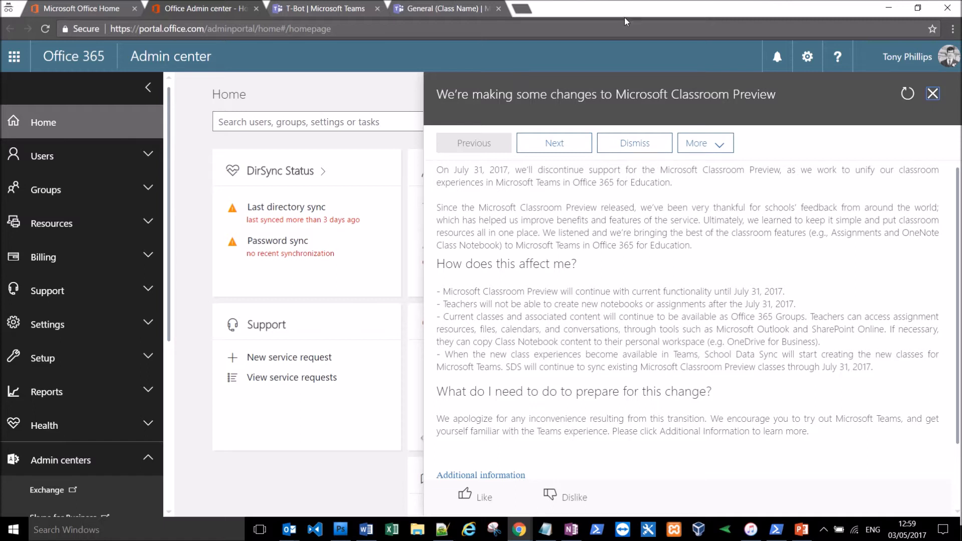
{"action": "mouse_move", "coordinate": [678, 5]}
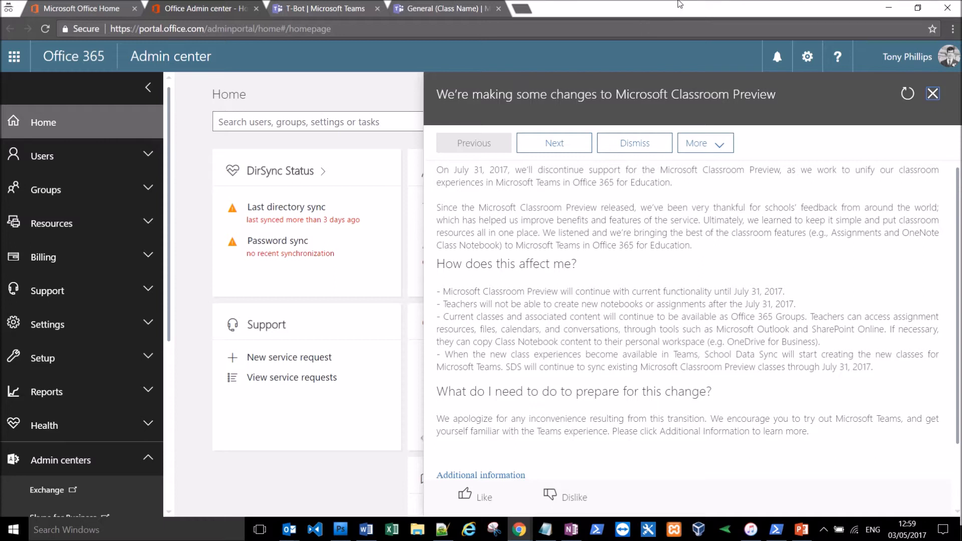
{"action": "mouse_move", "coordinate": [724, 166]}
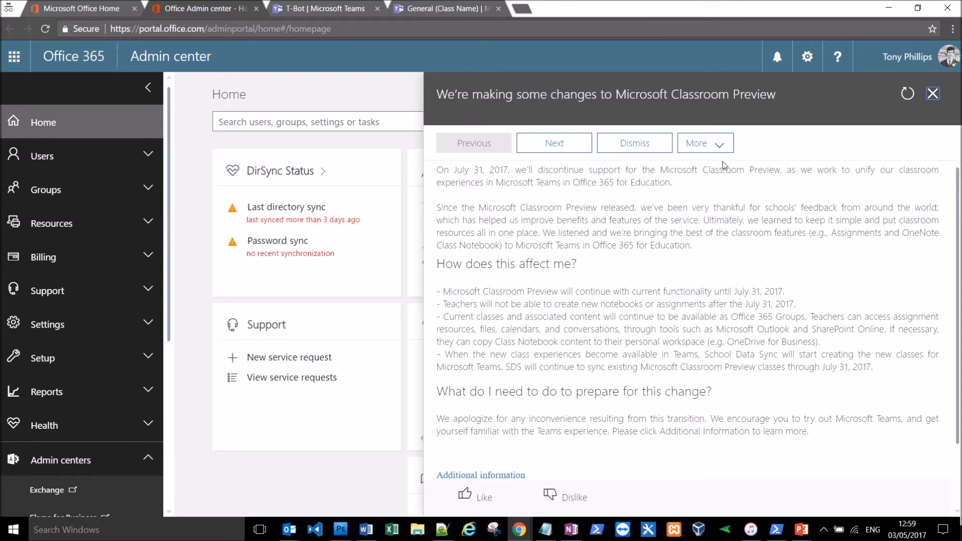
{"action": "mouse_move", "coordinate": [737, 163]}
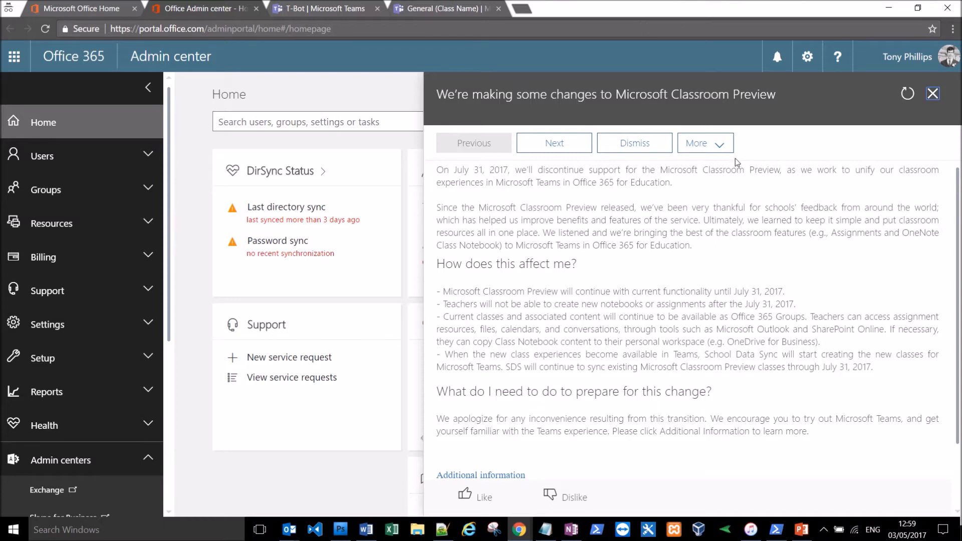
{"action": "mouse_move", "coordinate": [934, 93]}
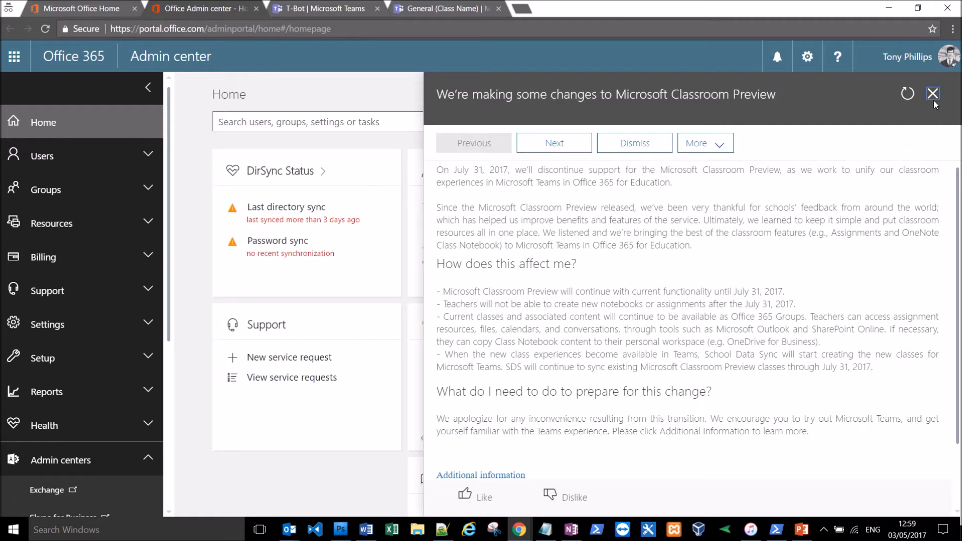
{"action": "mouse_move", "coordinate": [933, 102]}
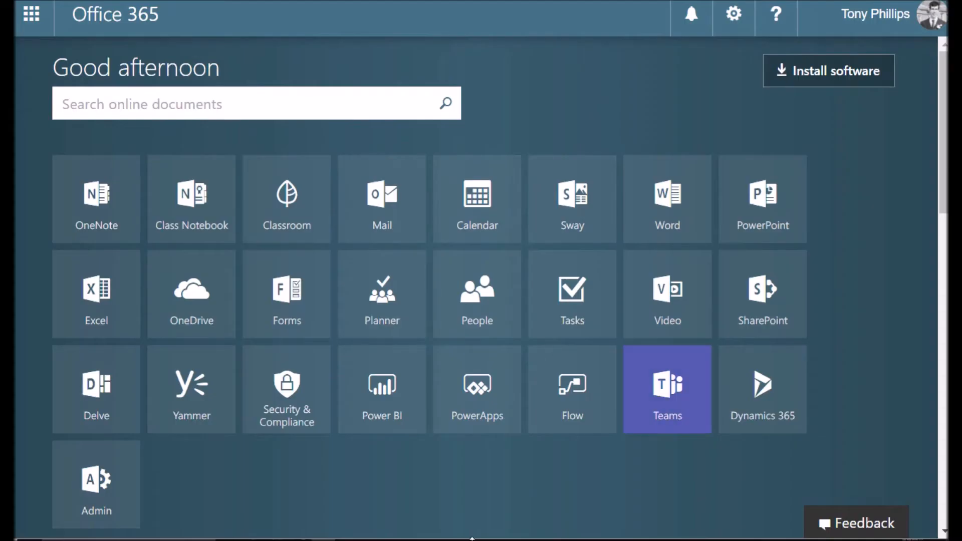
{"action": "mouse_move", "coordinate": [489, 153]}
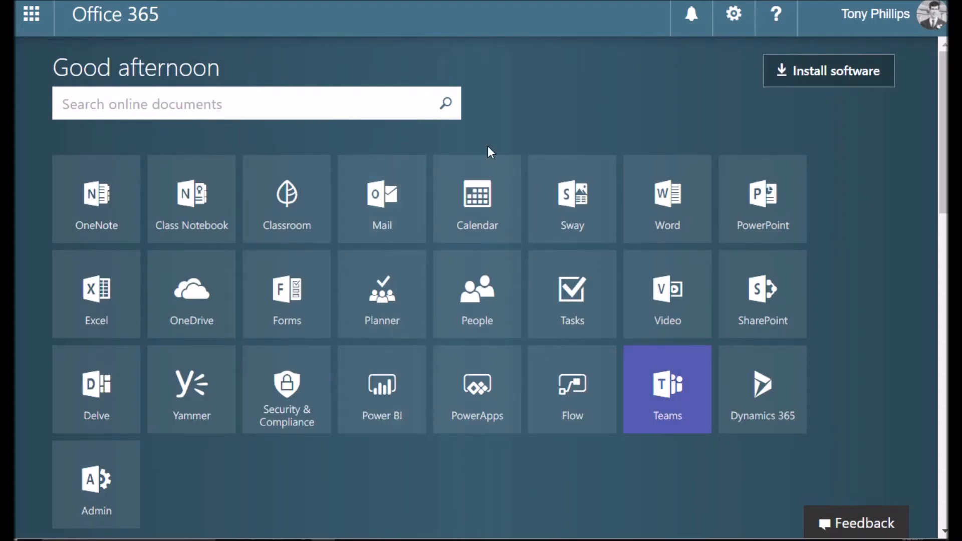
{"action": "mouse_move", "coordinate": [523, 140]}
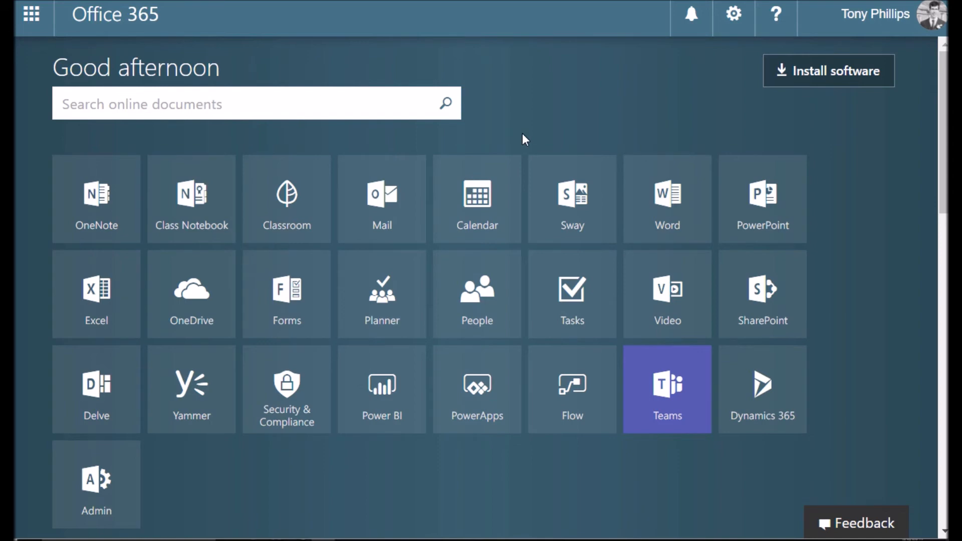
{"action": "mouse_move", "coordinate": [668, 389]}
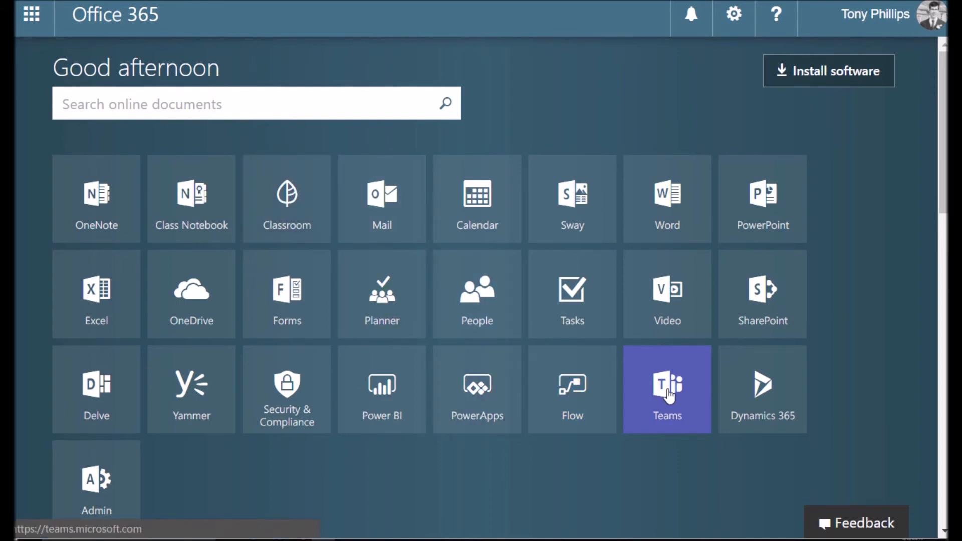
Launch Microsoft Teams from the Office 365 home page tile
{"action": "left_click", "coordinate": [667, 389]}
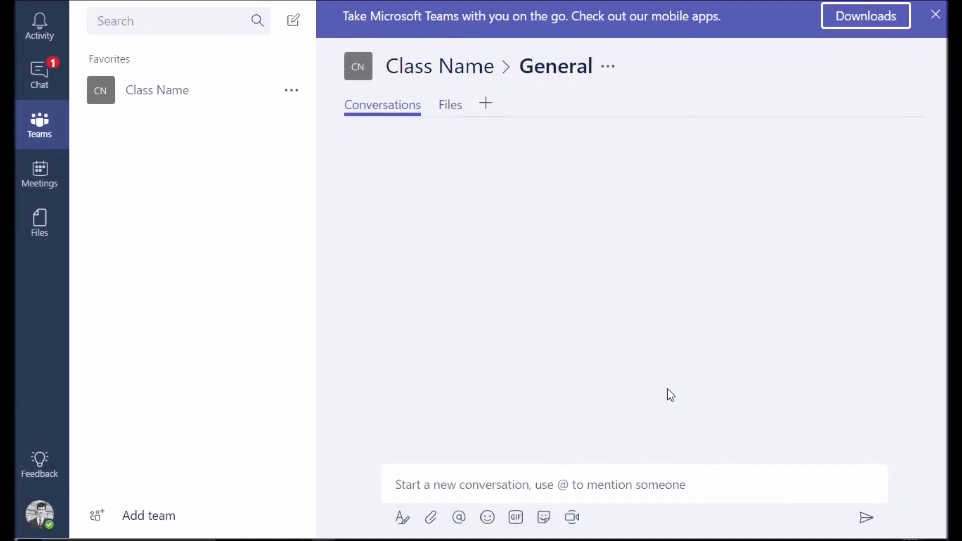
Expand the Class Name team under Favorites and show its General channel
{"action": "left_click", "coordinate": [157, 89]}
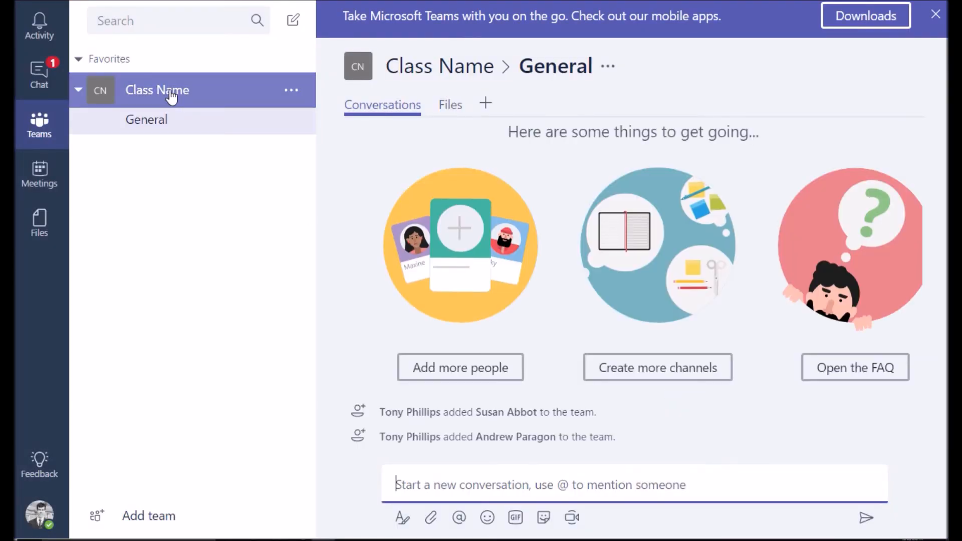
{"action": "mouse_move", "coordinate": [315, 108]}
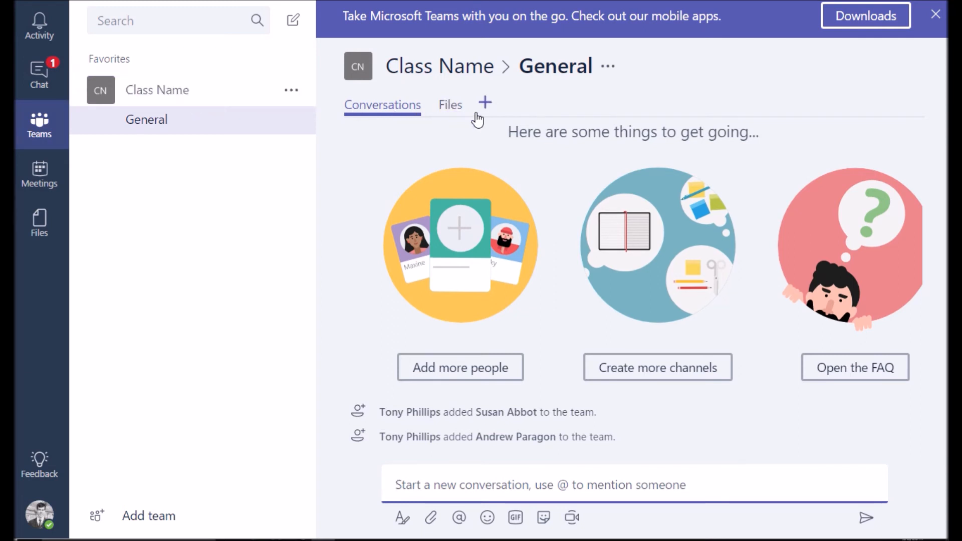
{"action": "mouse_move", "coordinate": [608, 117]}
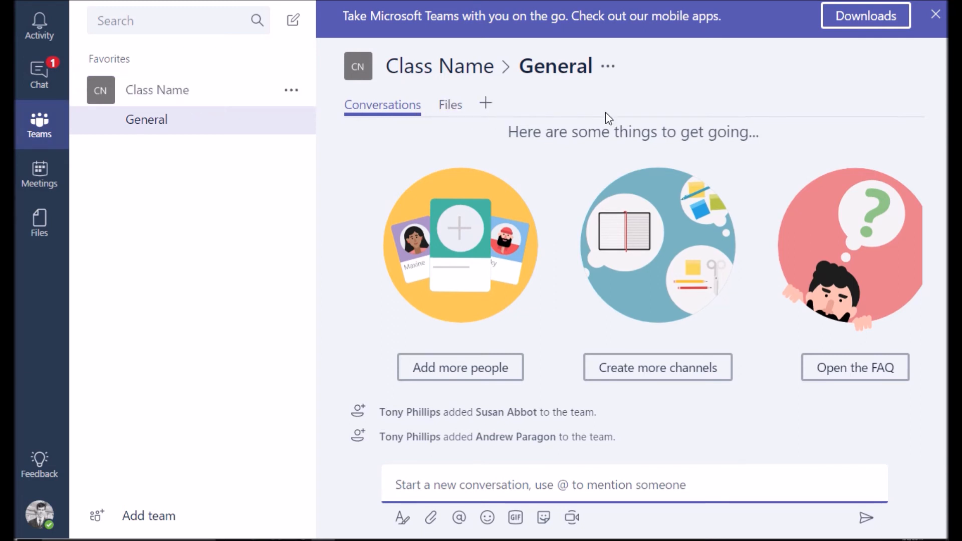
{"action": "mouse_move", "coordinate": [249, 237]}
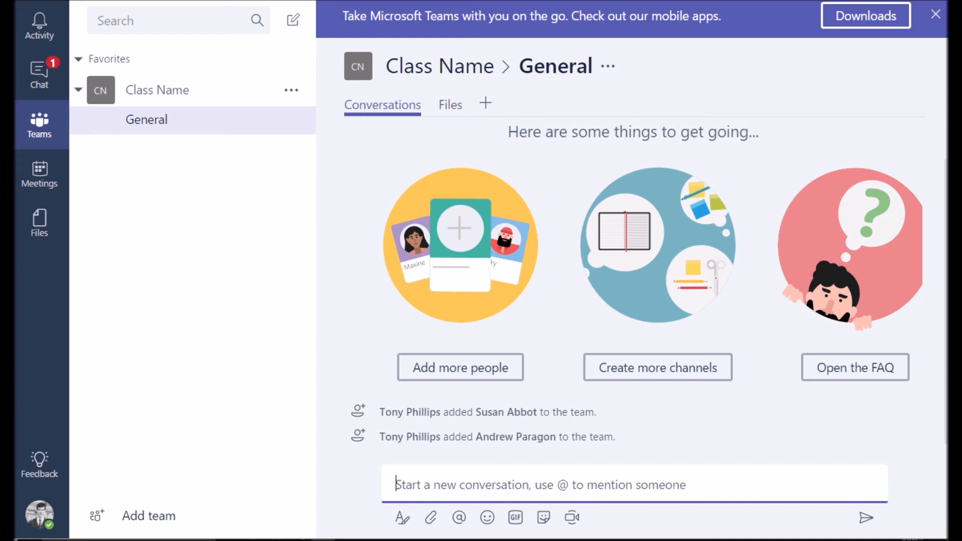
{"action": "left_click", "coordinate": [78, 59]}
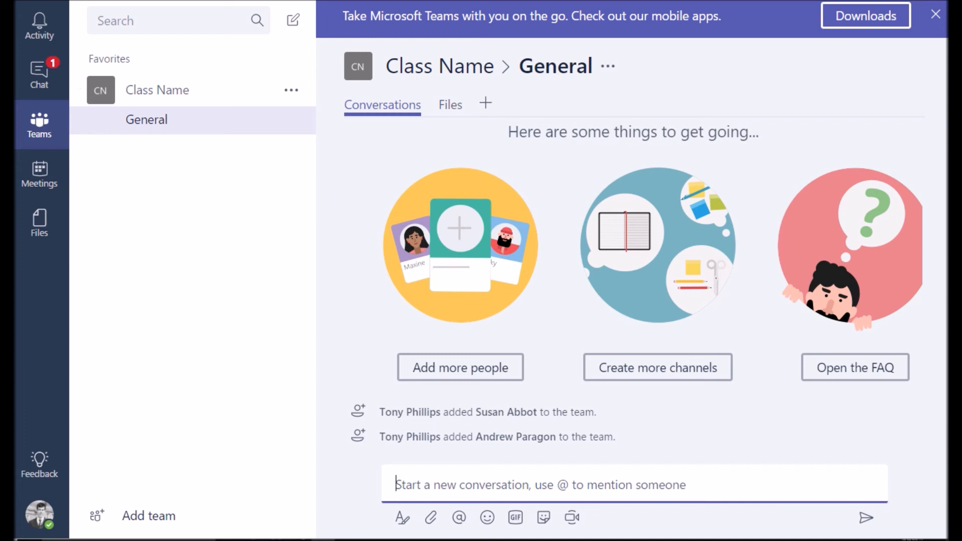